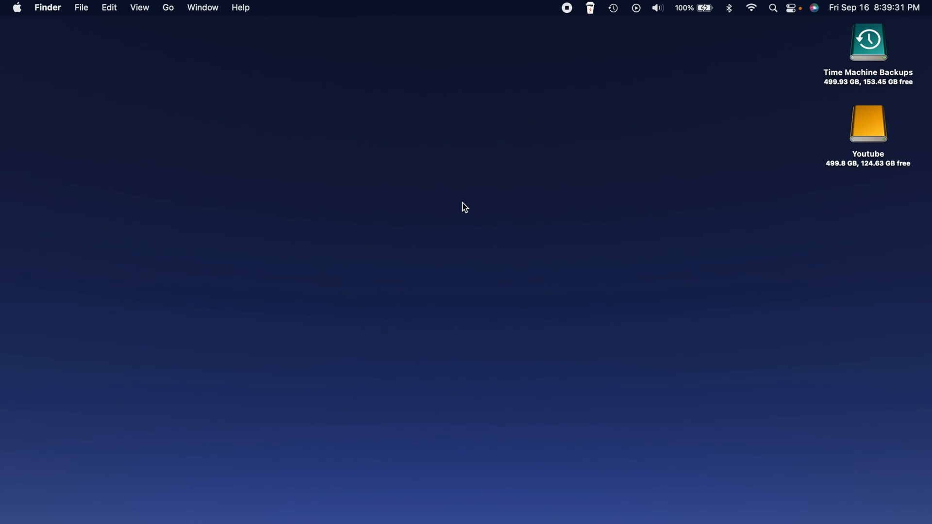
mouse_move(224, 217)
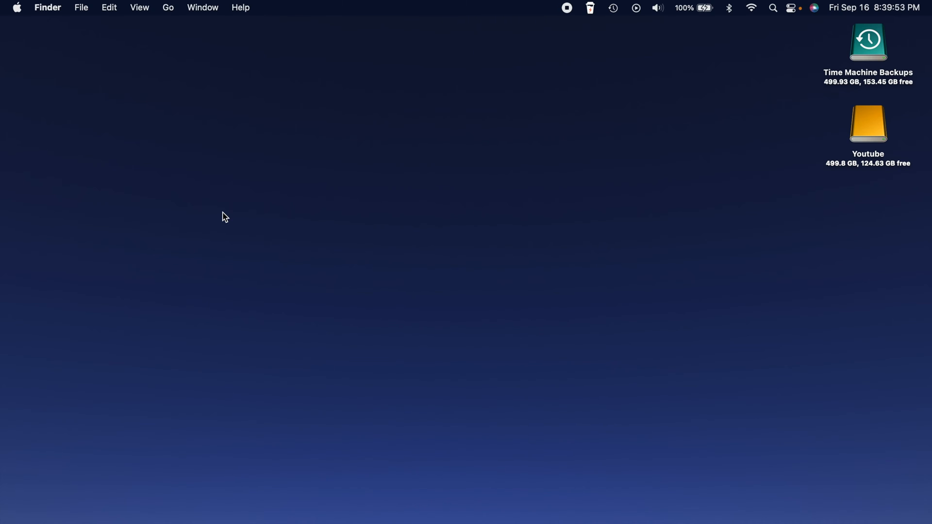
mouse_move(466, 232)
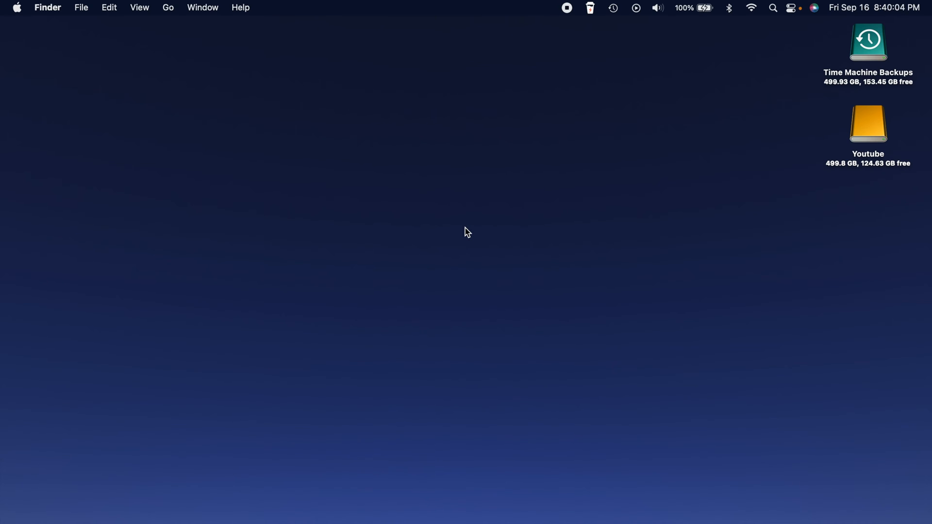
mouse_move(364, 220)
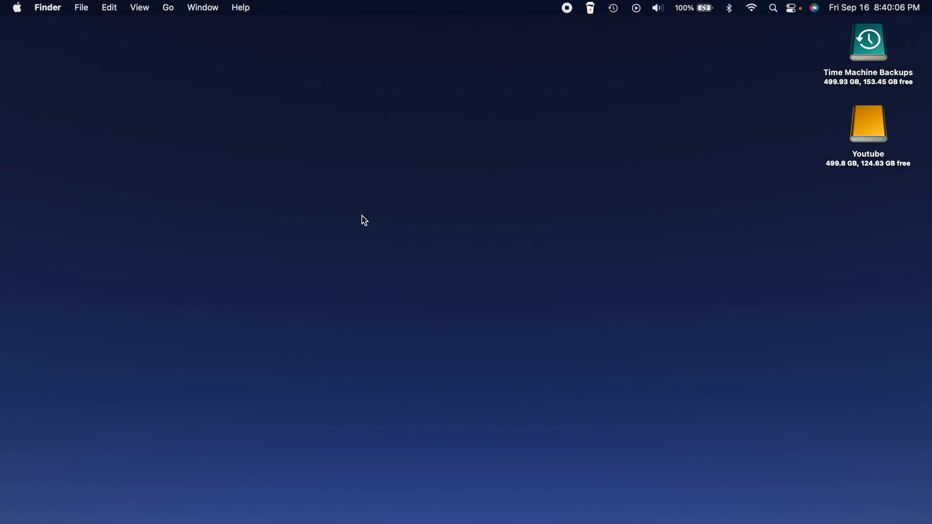
mouse_move(530, 380)
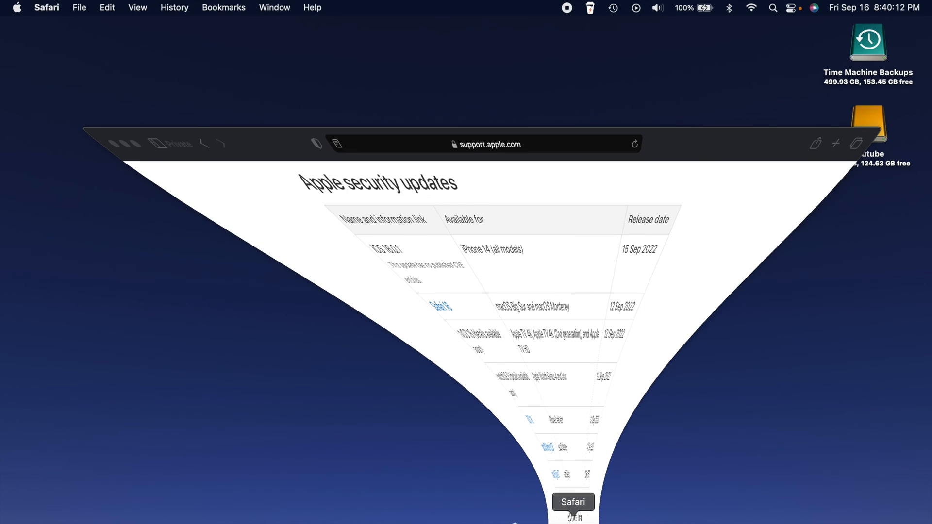
Scroll the Apple security updates page down to the table of releases
left_click(572, 502)
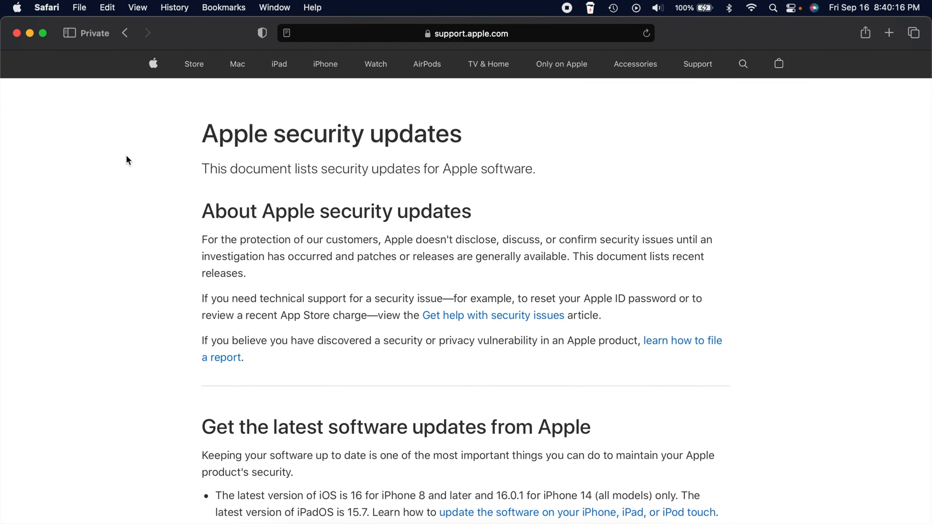
scroll("down", 3)
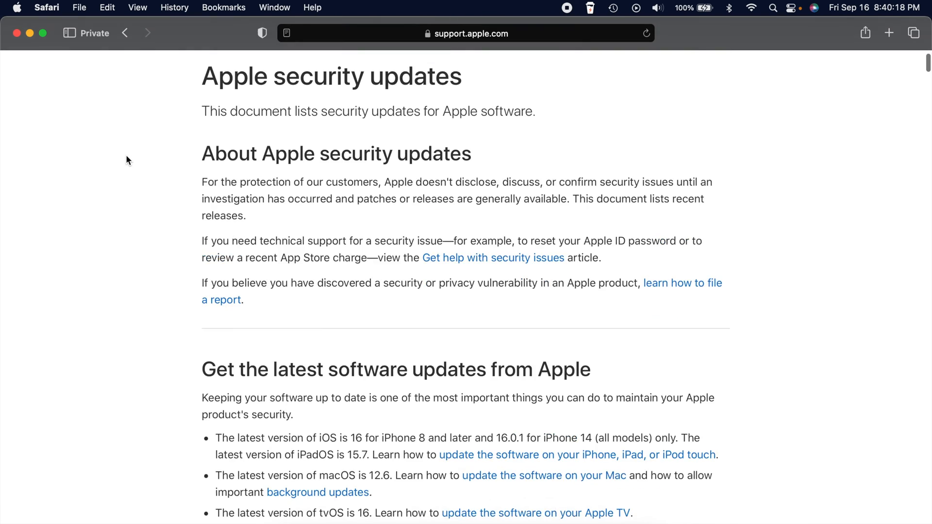
scroll("down", 3)
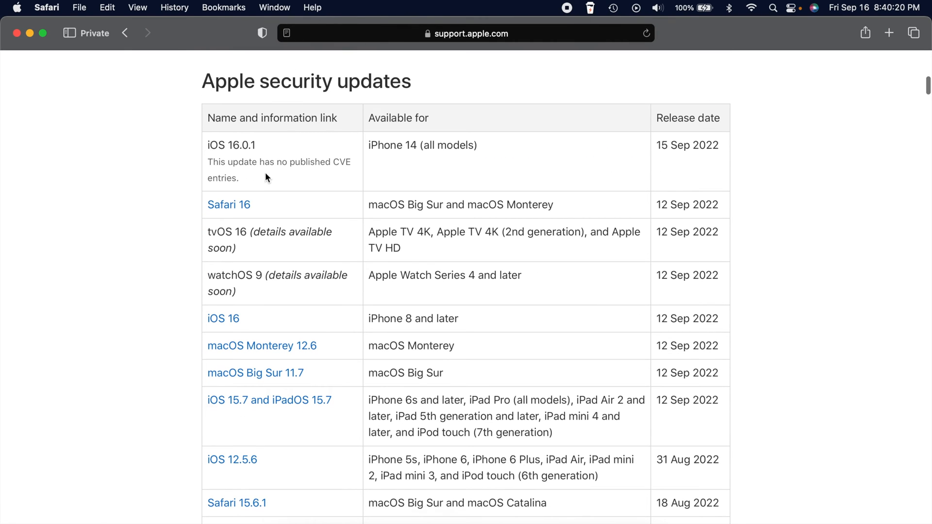
mouse_move(185, 227)
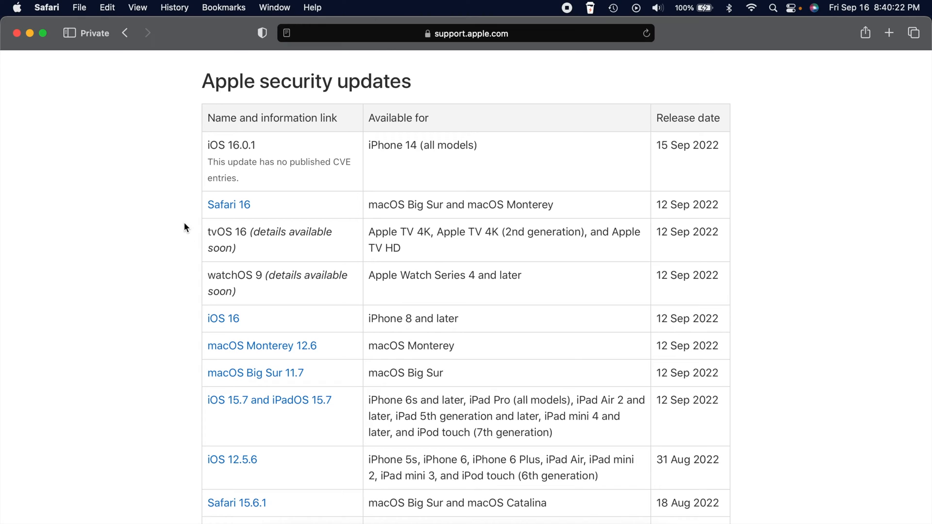
mouse_move(546, 200)
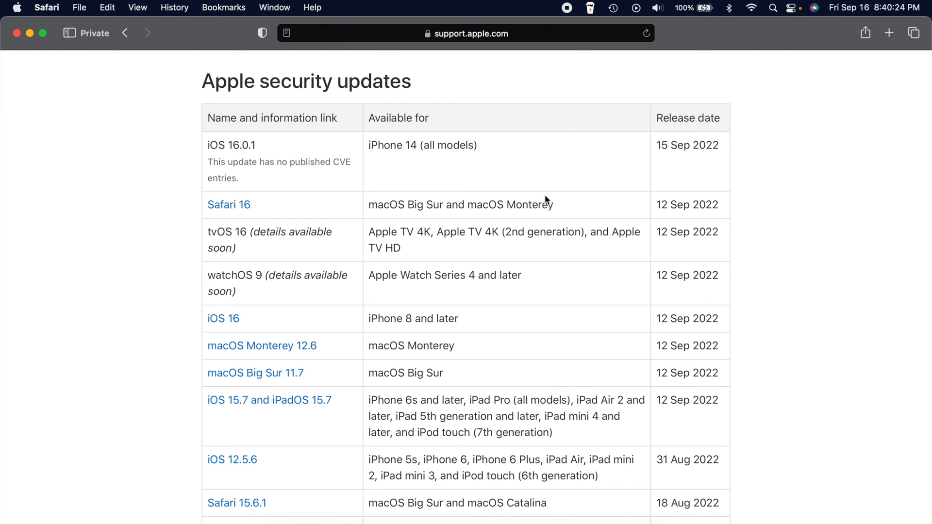
mouse_move(497, 345)
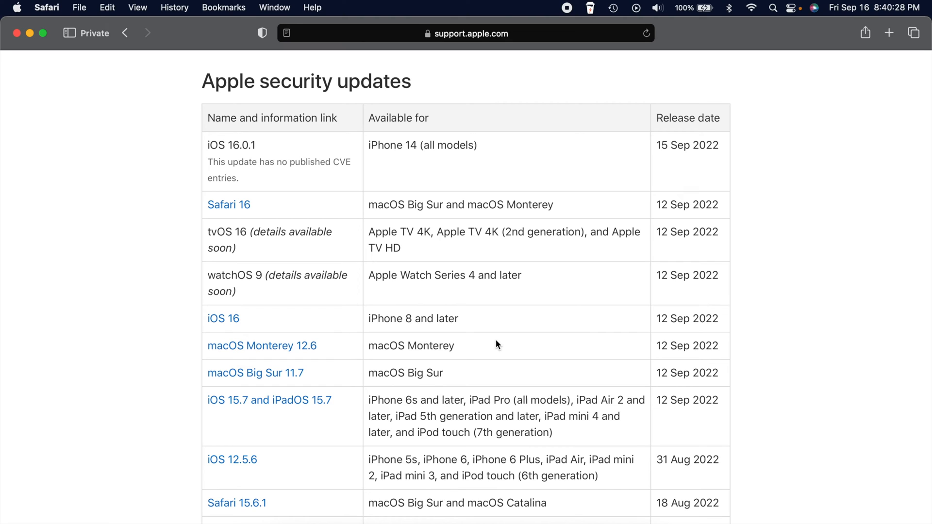
mouse_move(219, 303)
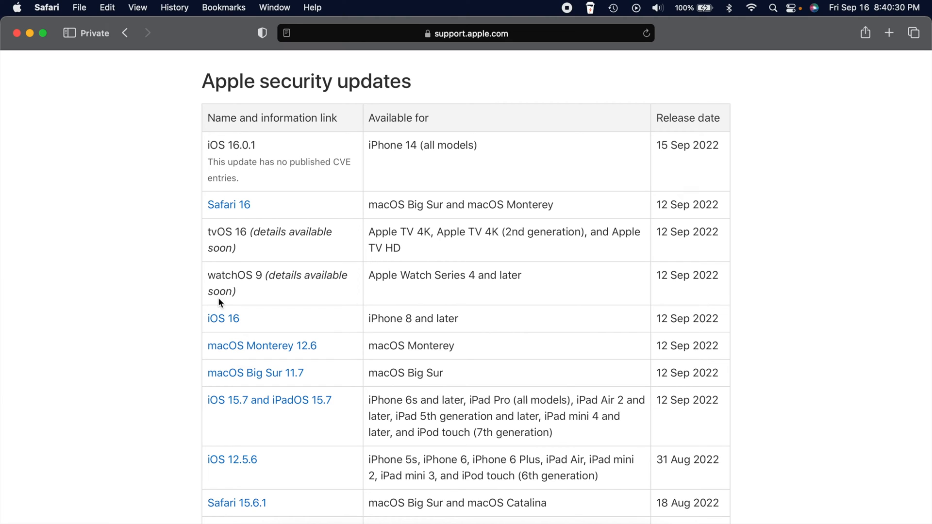
mouse_move(262, 346)
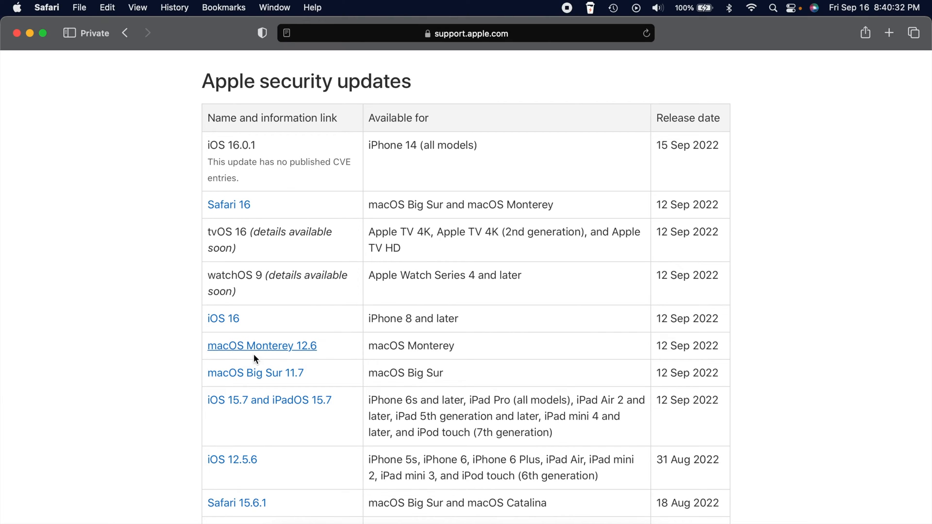
mouse_move(254, 350)
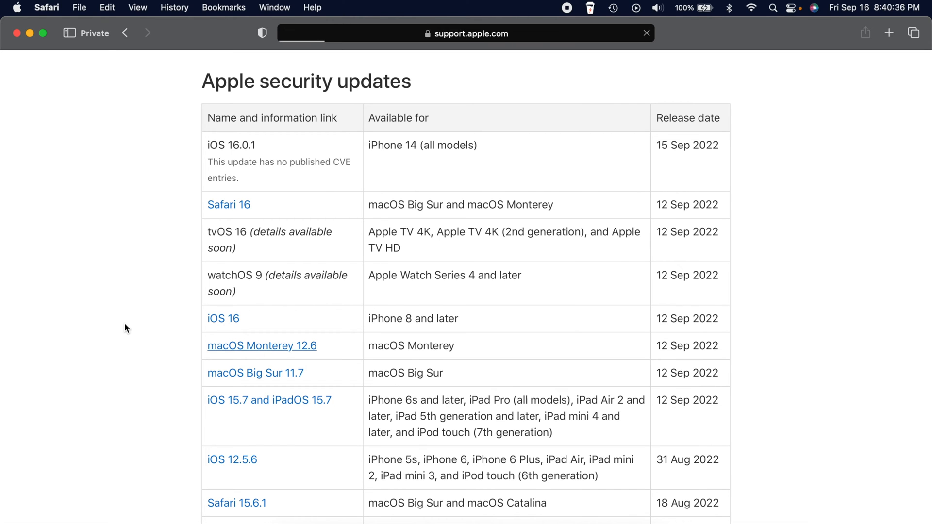
Load the macOS Monterey 12.6 security page and scroll through the ATS, iMovie and Kernel entries
left_click(261, 345)
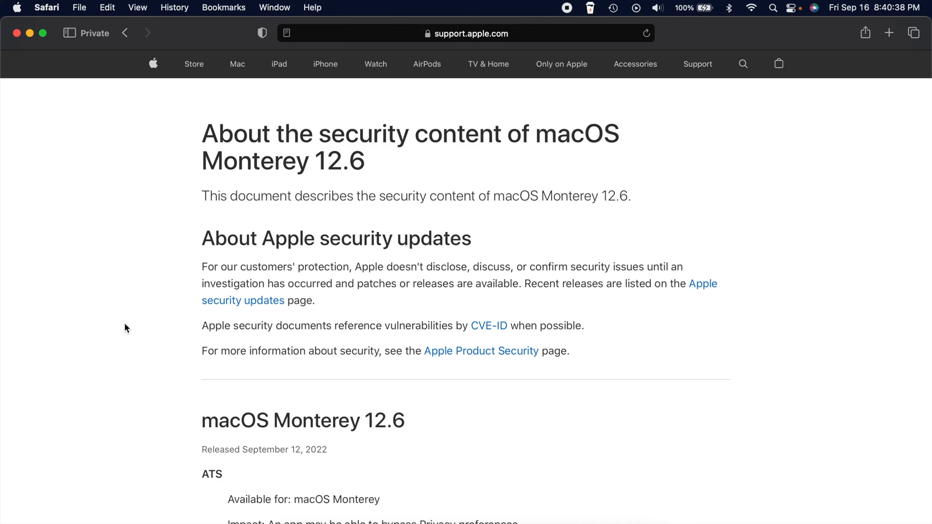
scroll("down", 3)
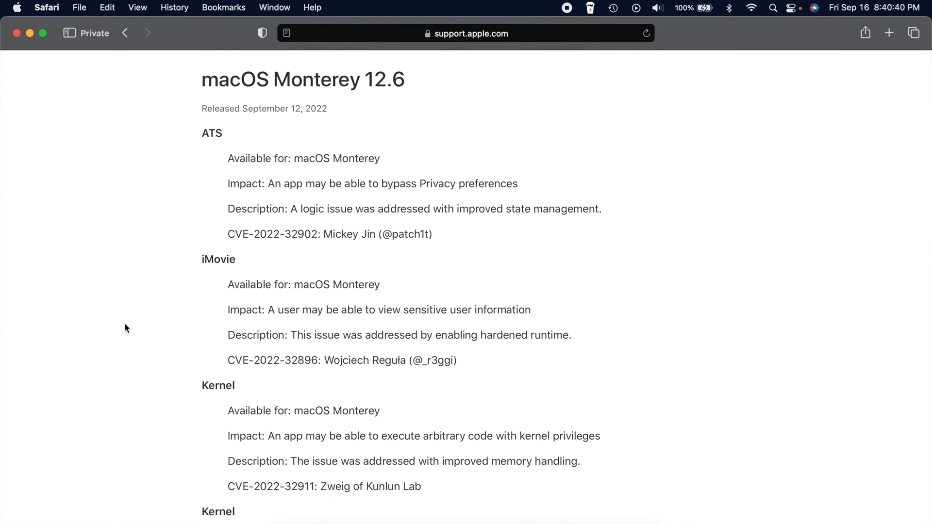
scroll("down", 3)
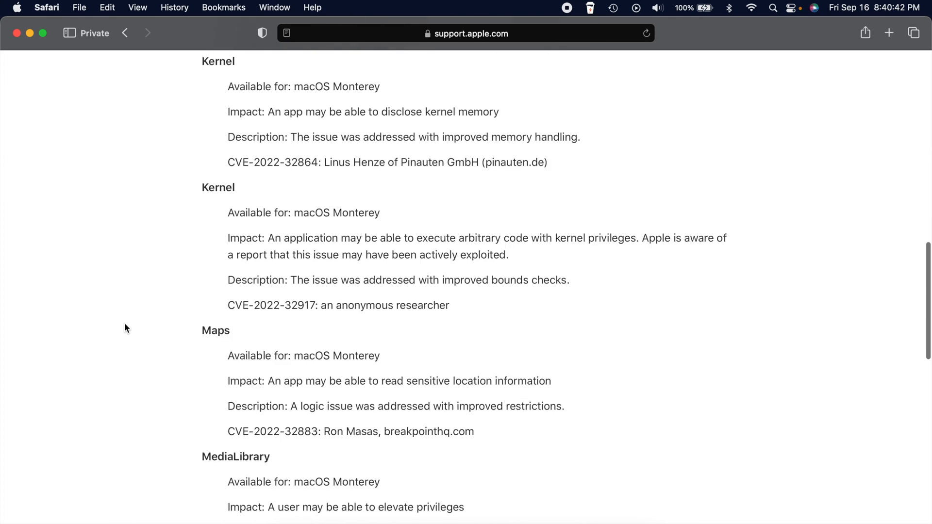
scroll("down", 3)
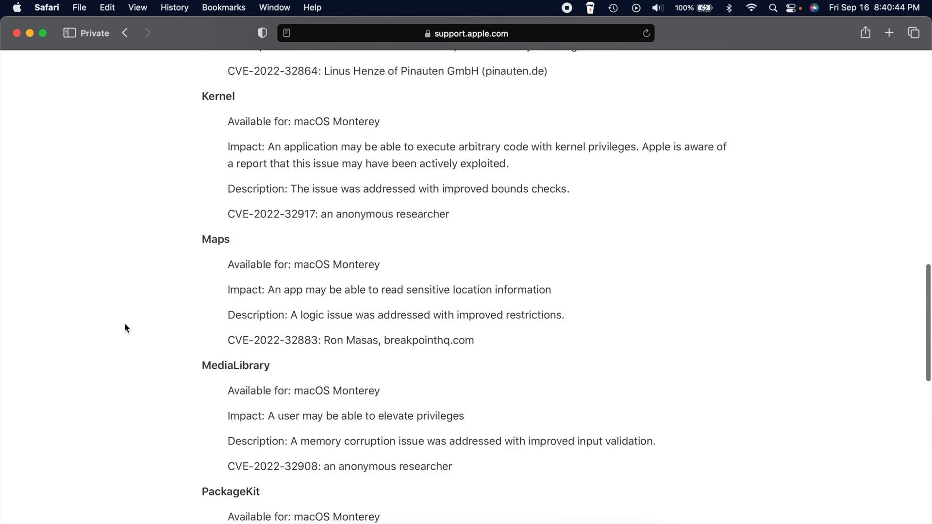
scroll("up", 3)
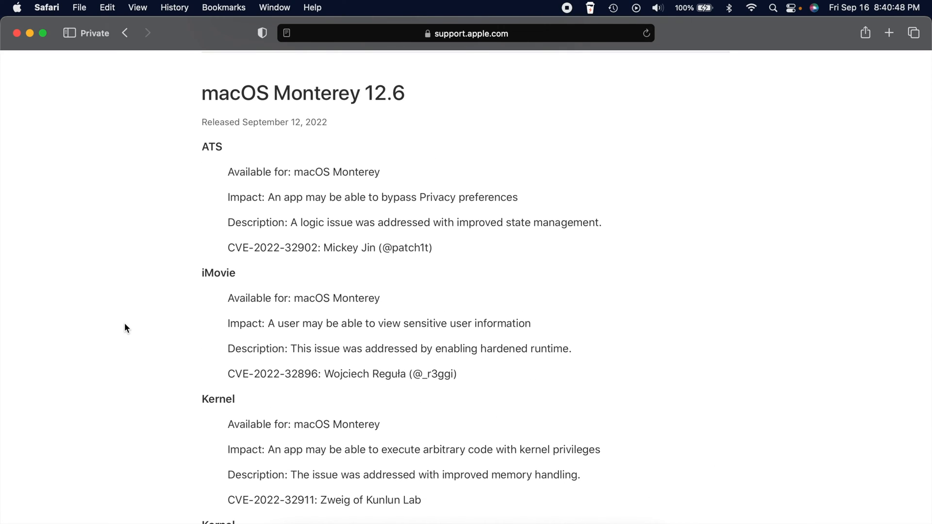
mouse_move(229, 239)
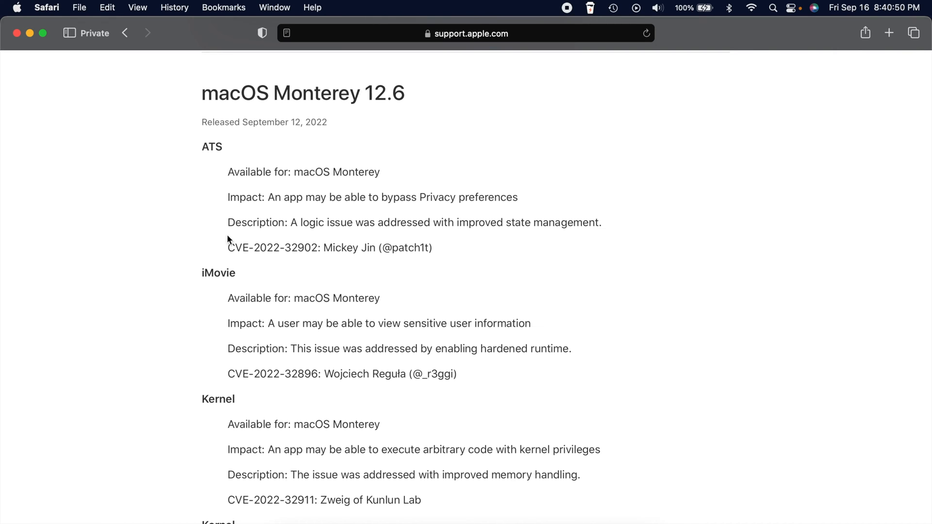
double_click(212, 147)
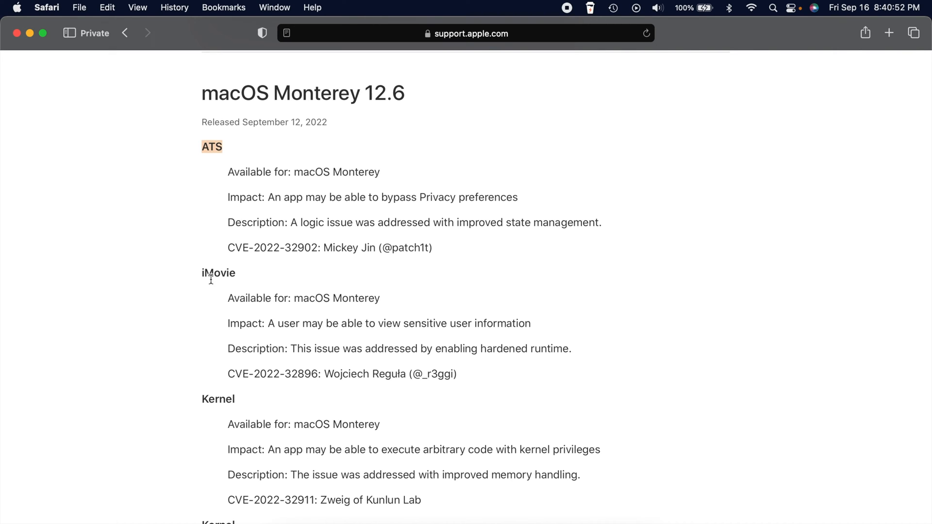
double_click(218, 272)
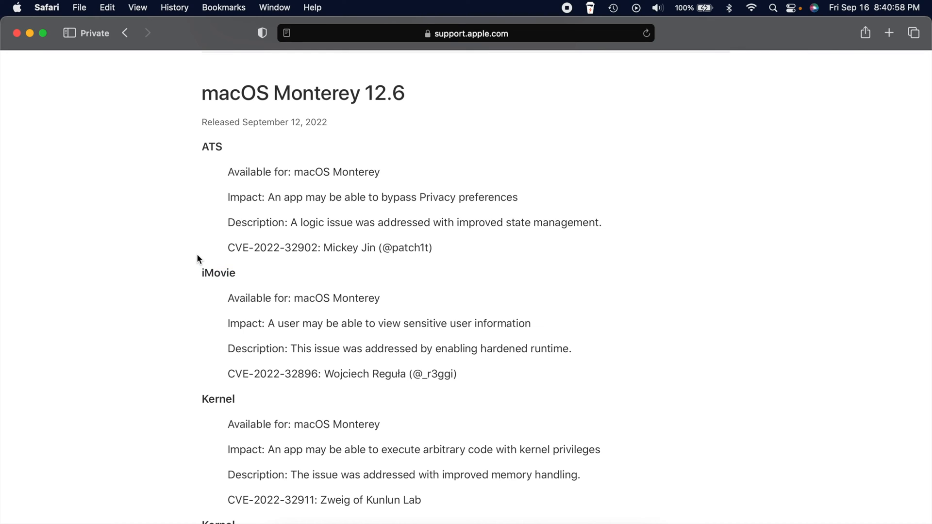
mouse_move(226, 184)
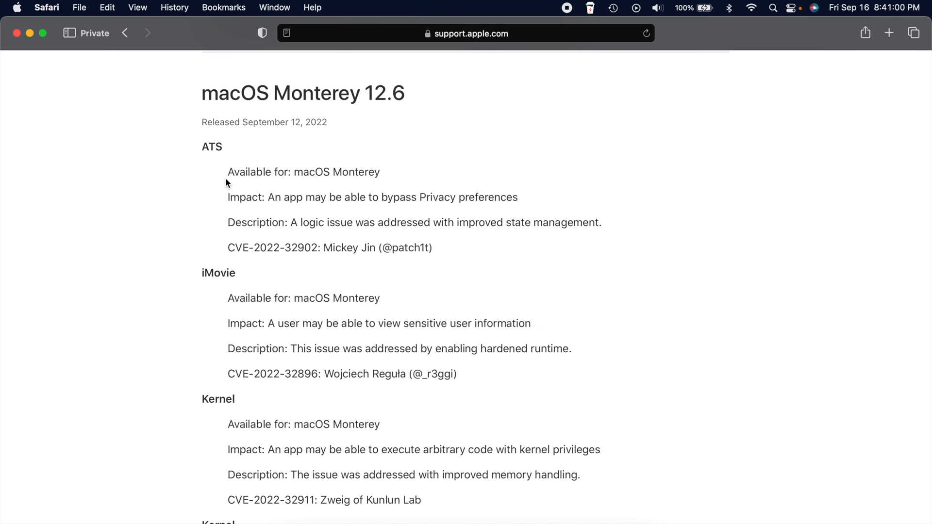
double_click(303, 172)
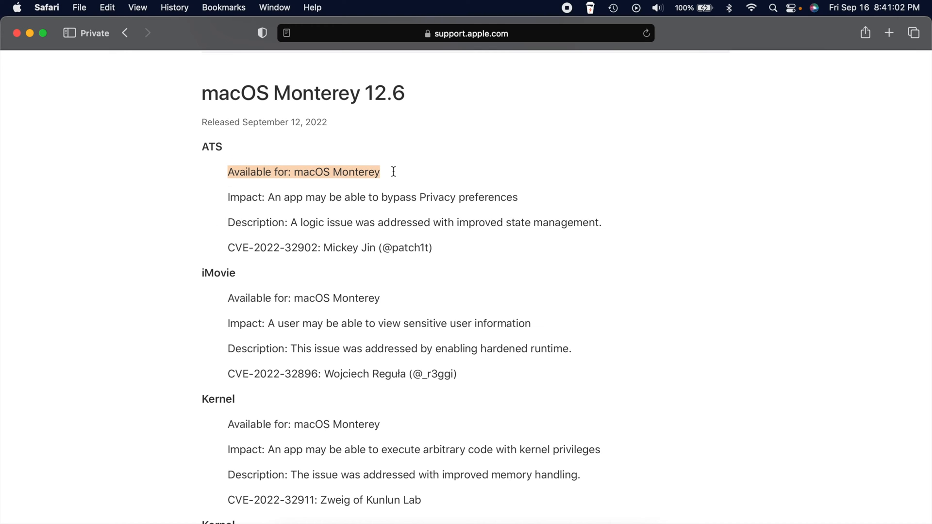
left_click(228, 197)
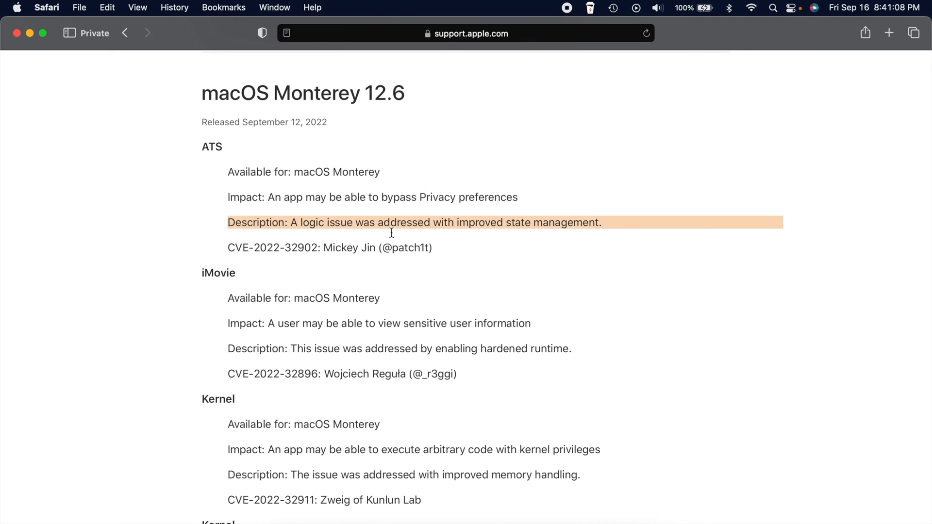
left_click(471, 236)
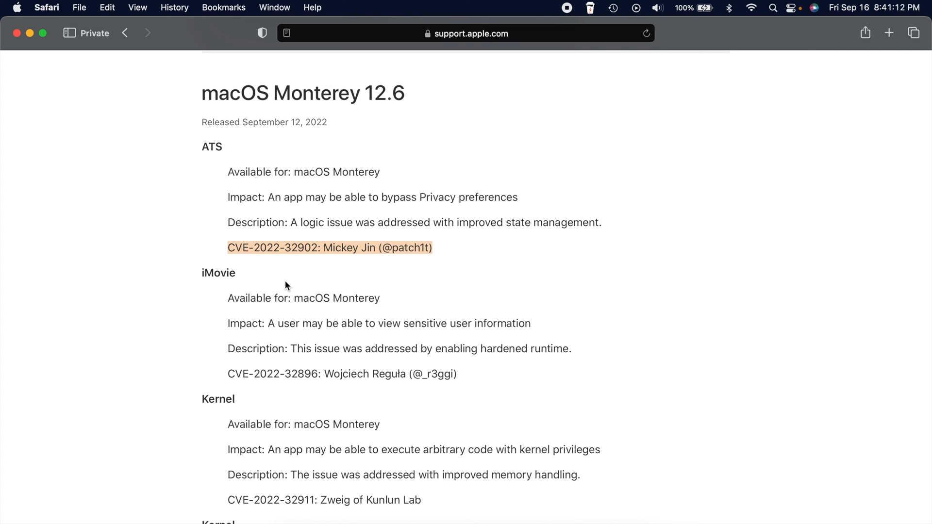
mouse_move(316, 277)
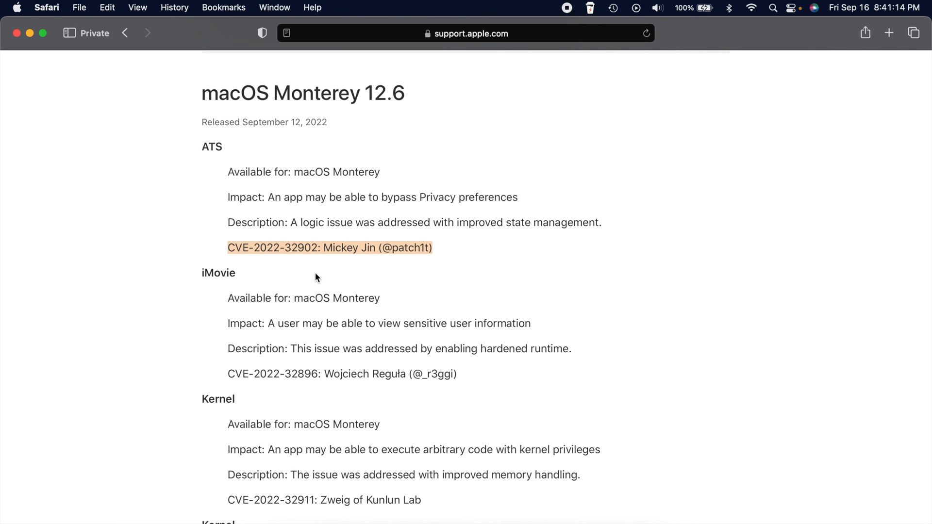
left_click(316, 277)
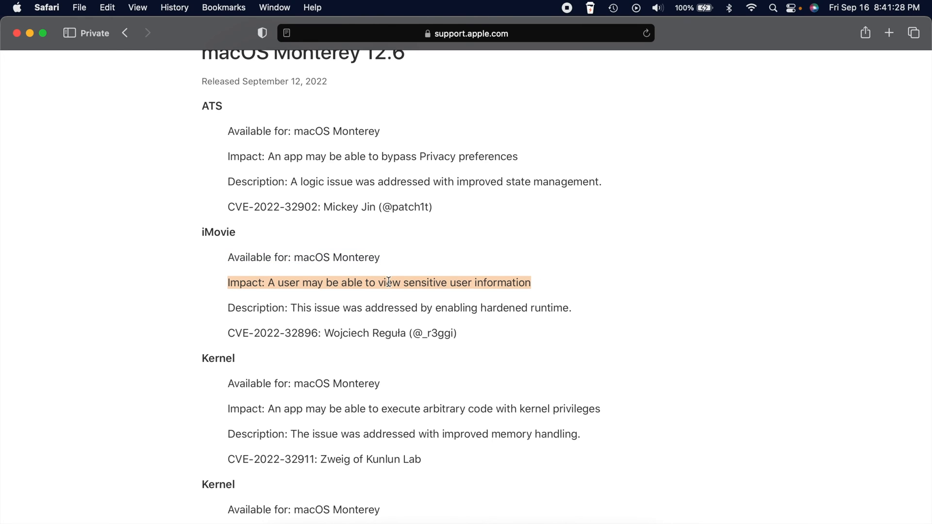
mouse_move(256, 326)
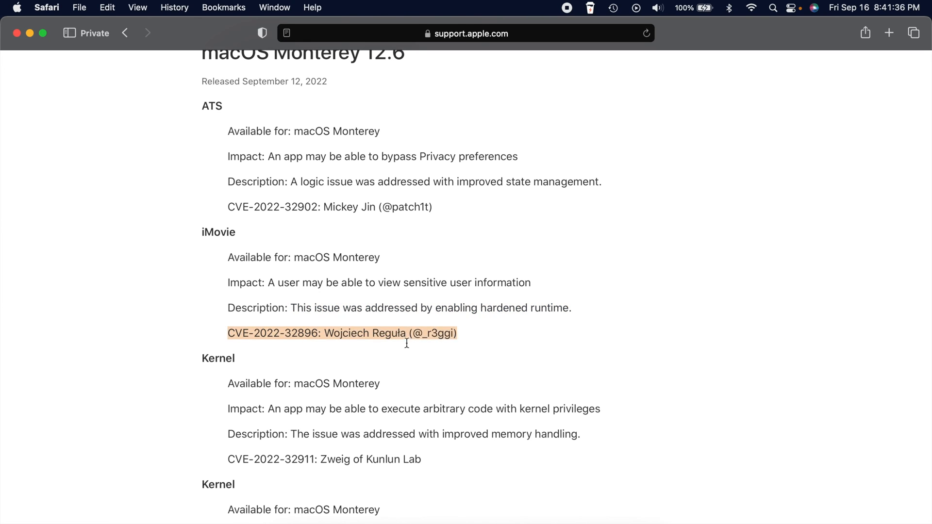
left_click(373, 361)
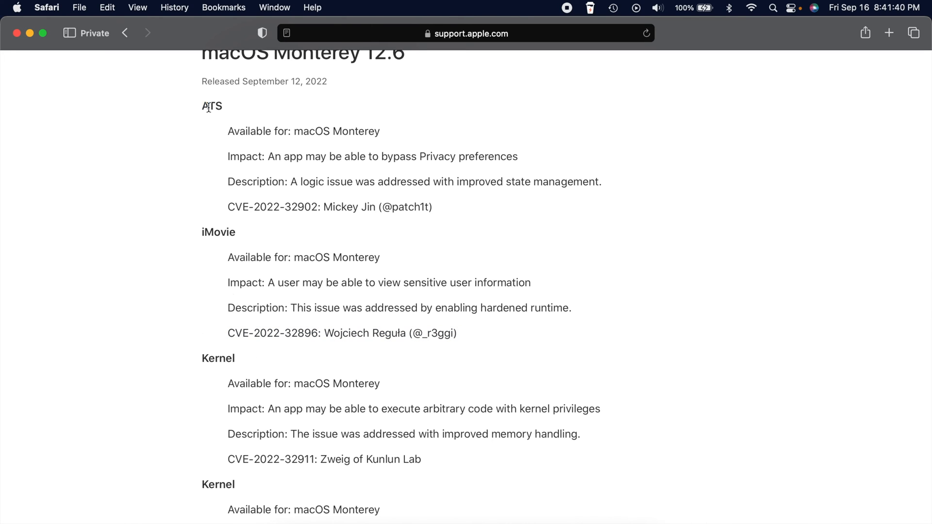
scroll("down", 3)
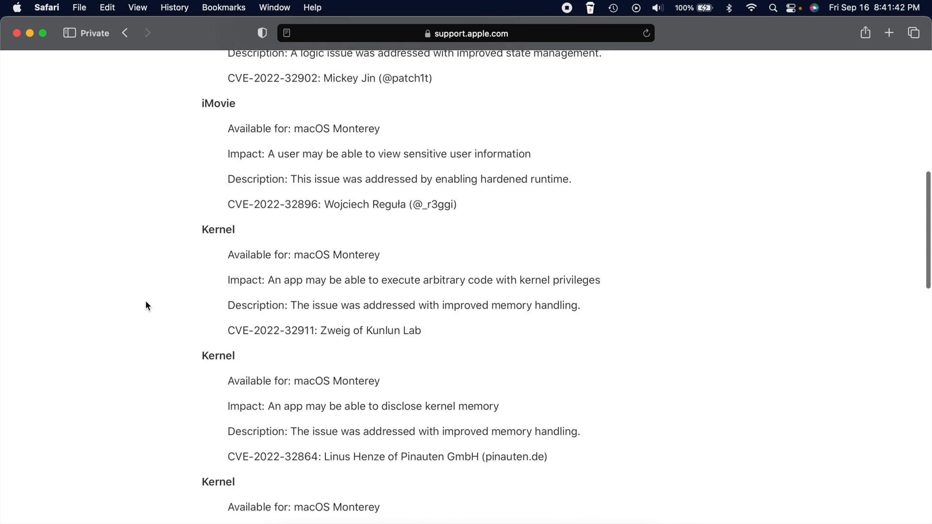
scroll("down", 3)
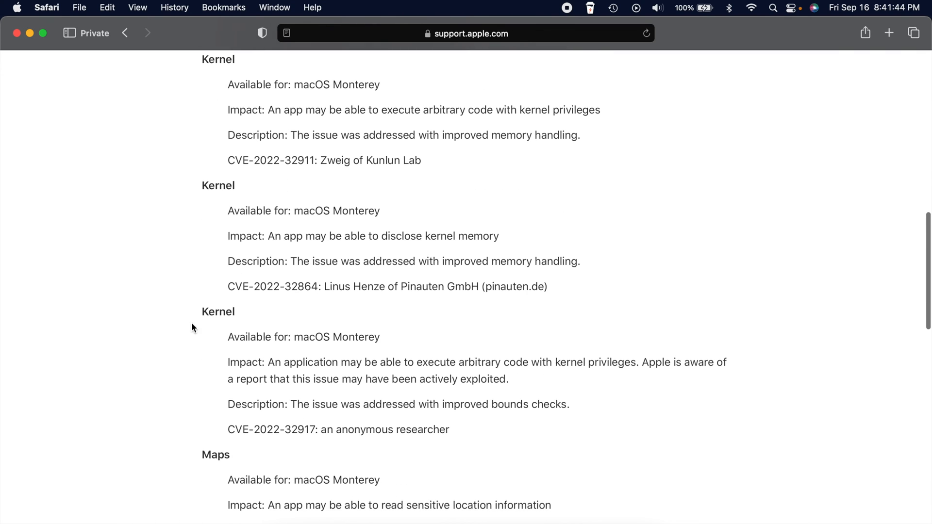
scroll("down", 3)
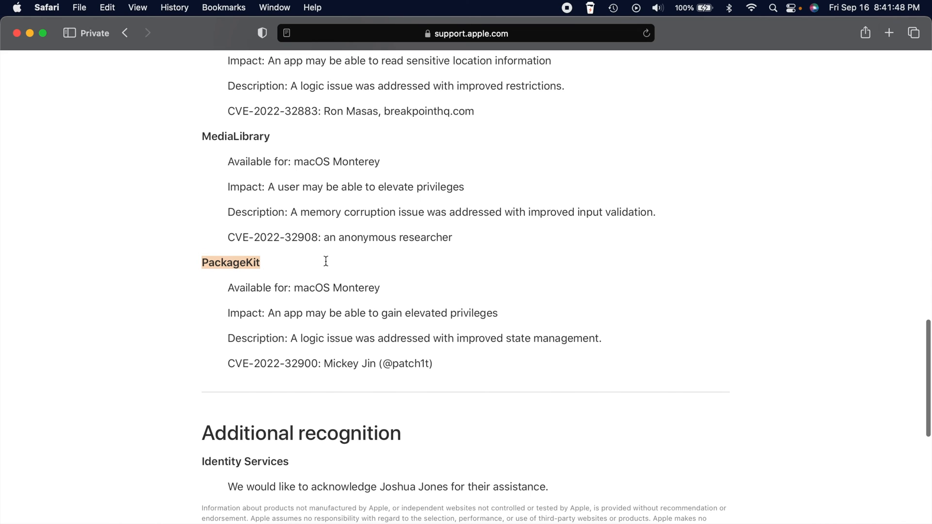
scroll("up", 3)
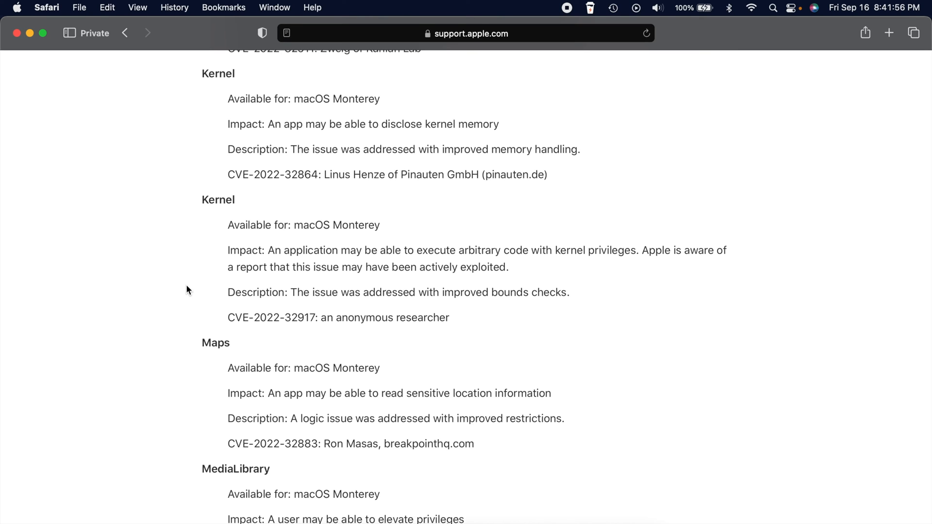
scroll("up", 3)
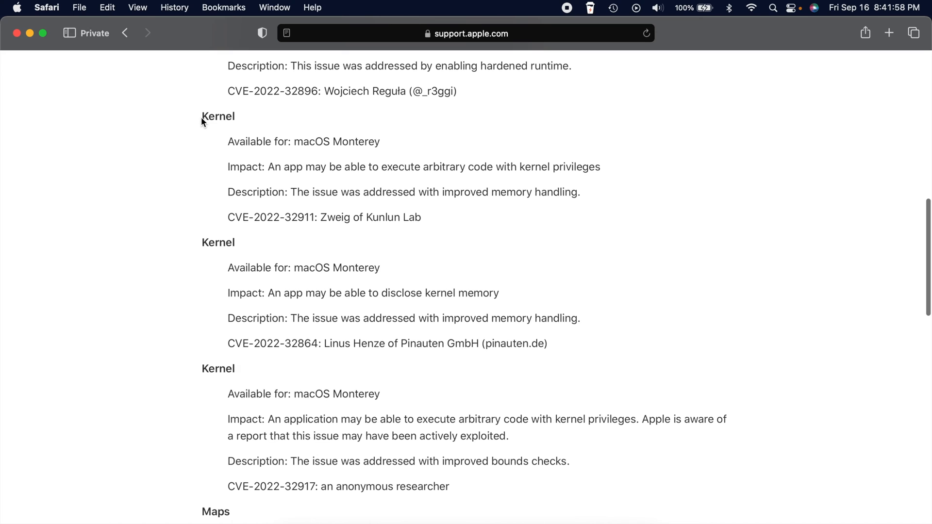
scroll("down", 3)
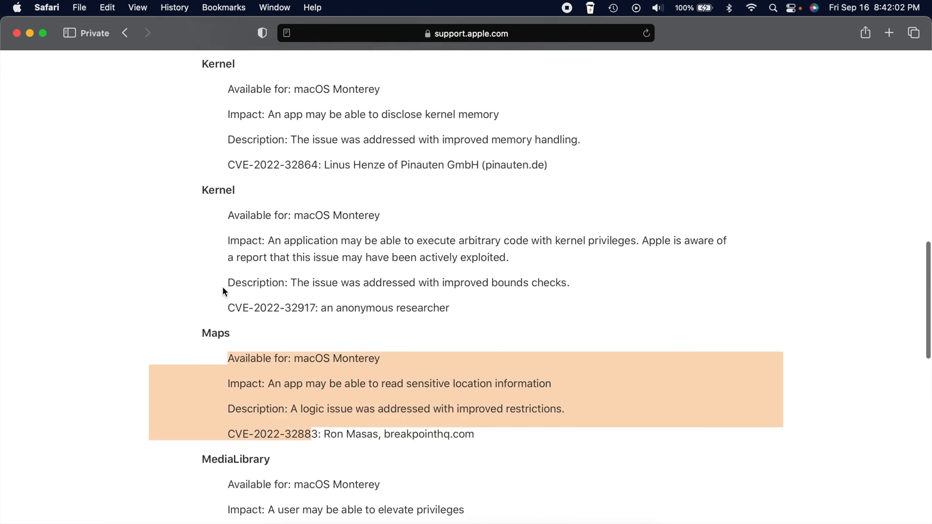
scroll("down", 3)
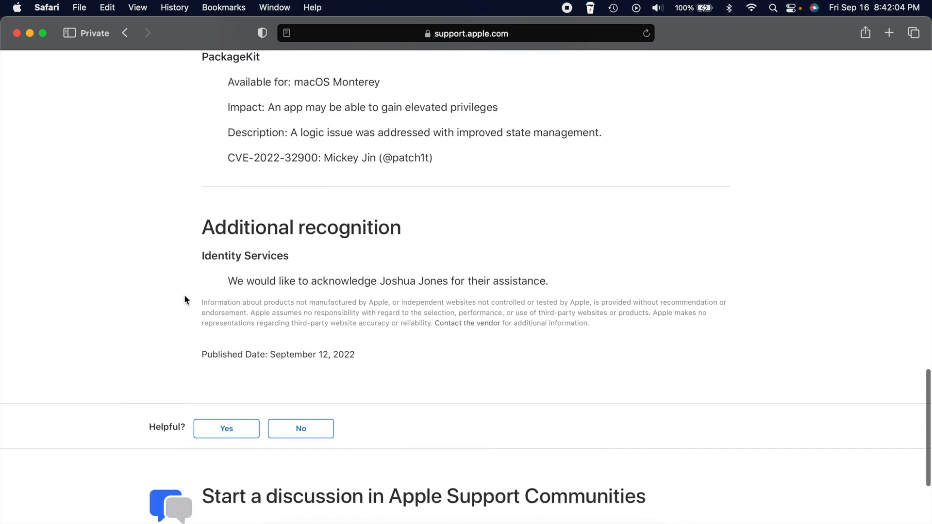
scroll("up", 3)
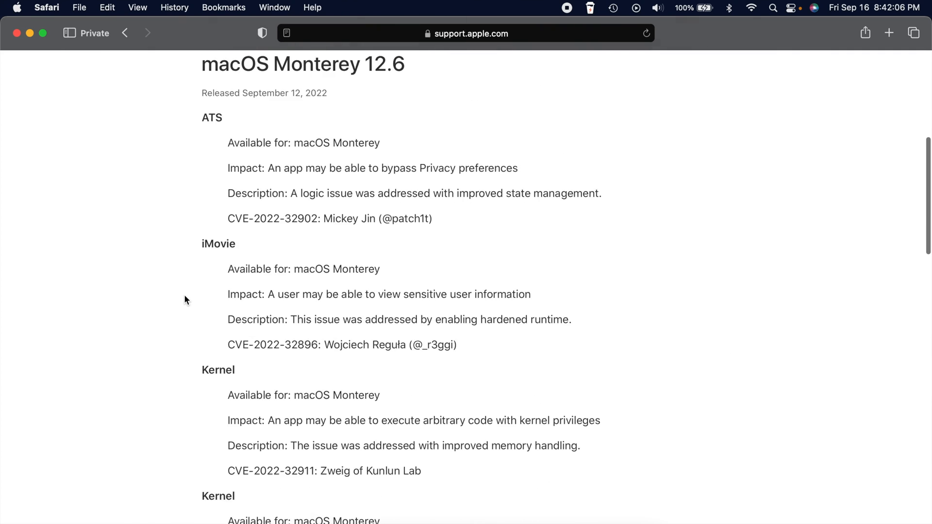
scroll("up", 3)
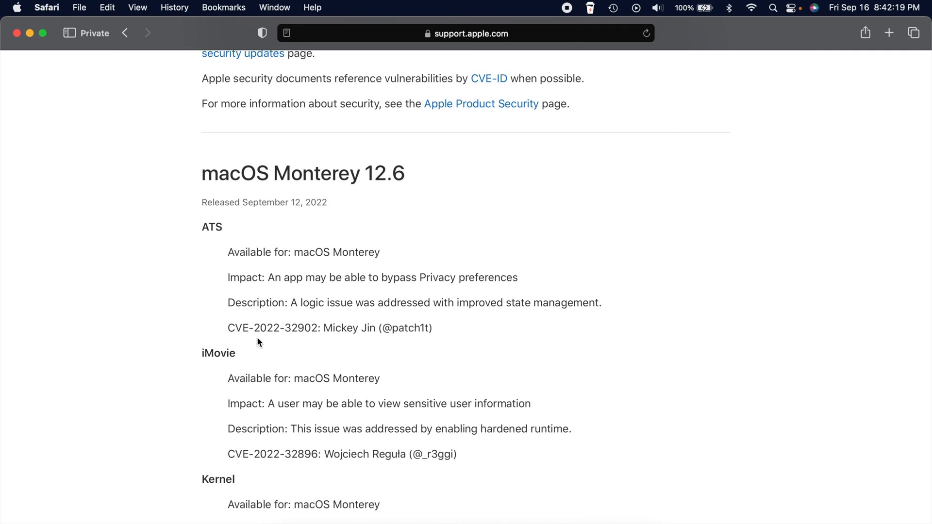
mouse_move(165, 177)
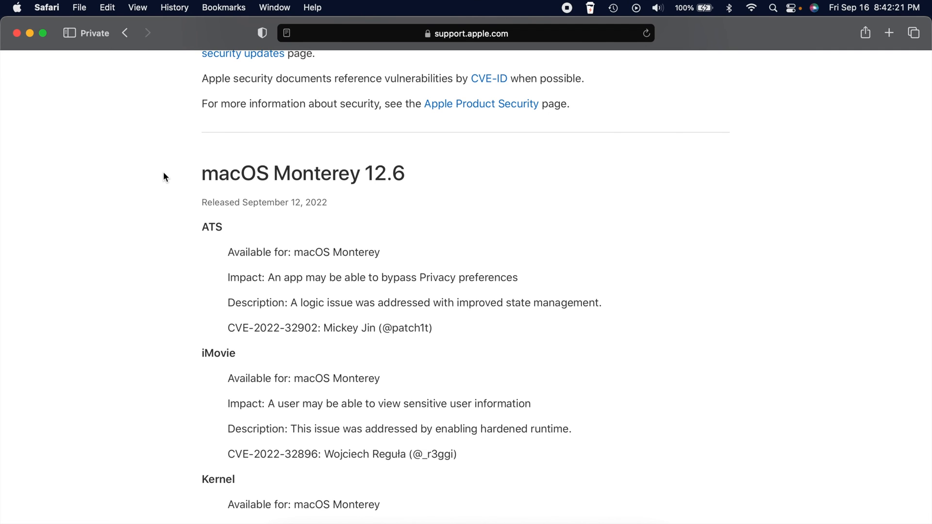
scroll("down", 3)
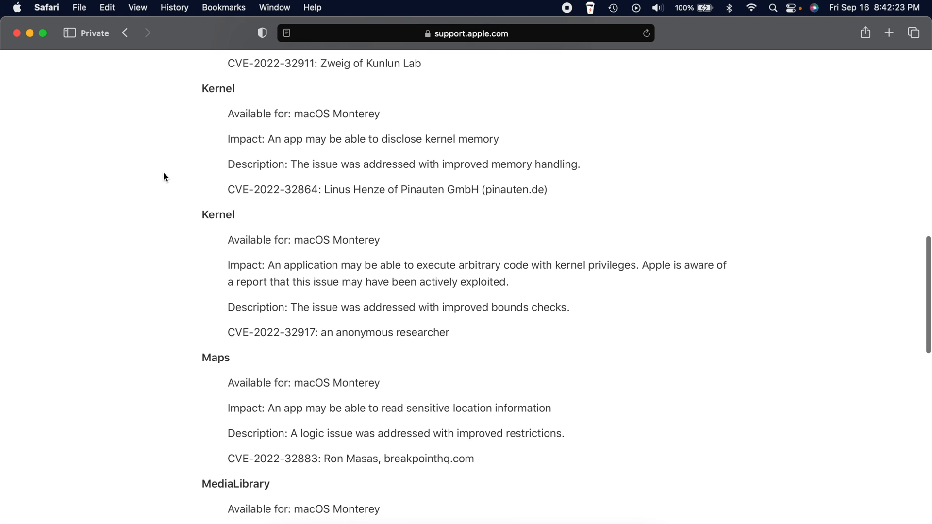